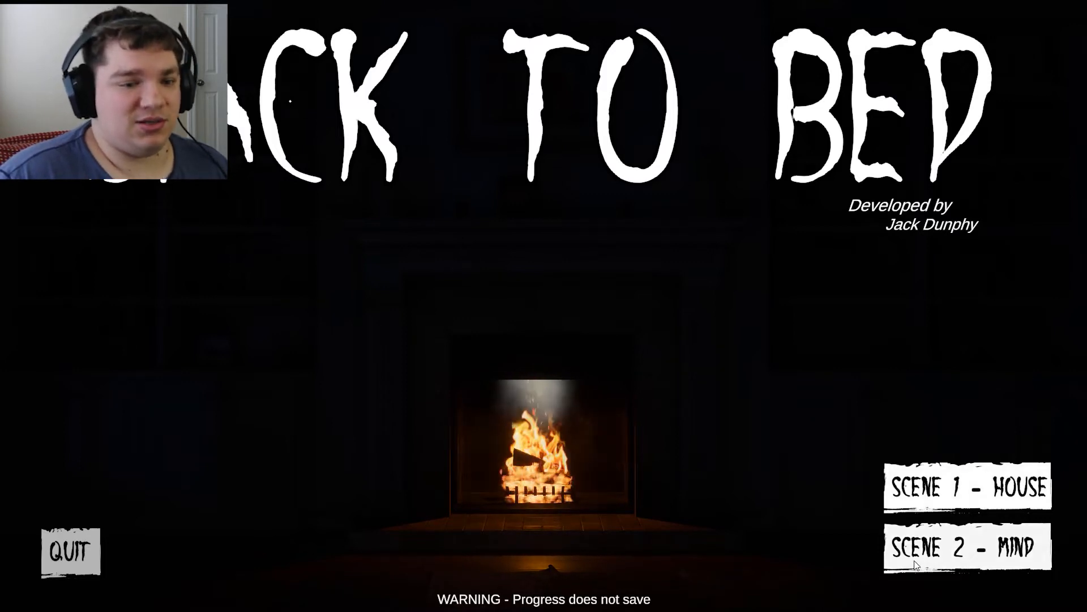
mouse_move(799, 469)
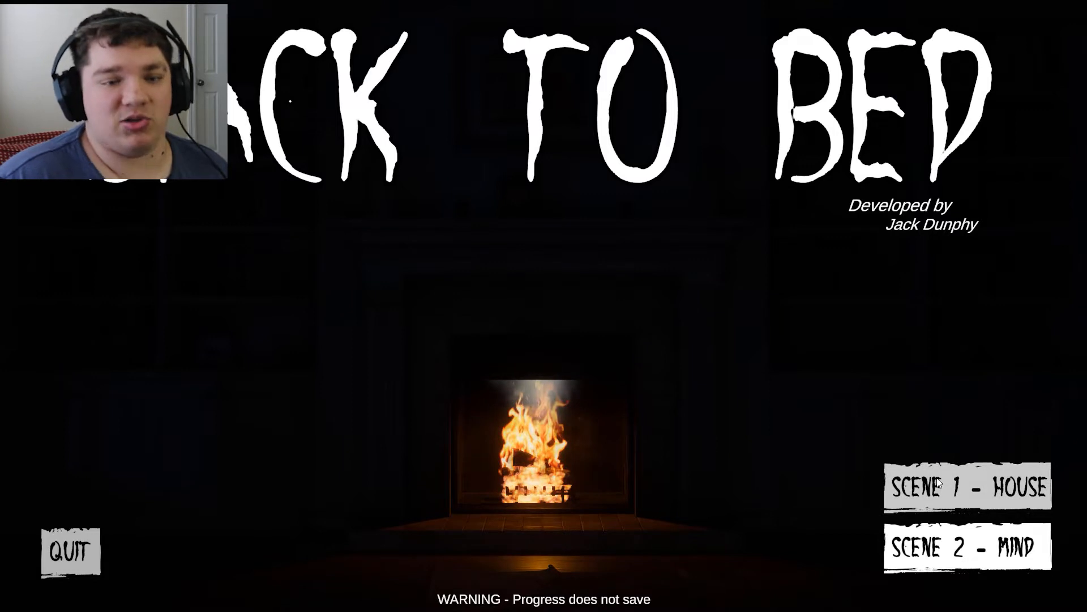
Step: Start the house scene, unlock the flashlit door, and pick up the table key
click(967, 486)
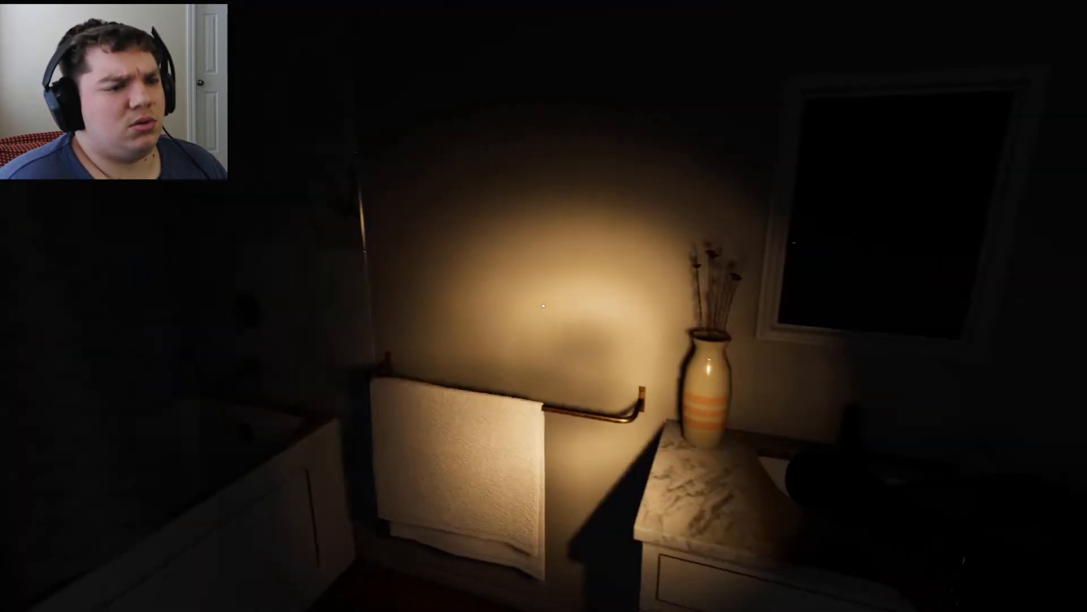
mouse_move(544, 306)
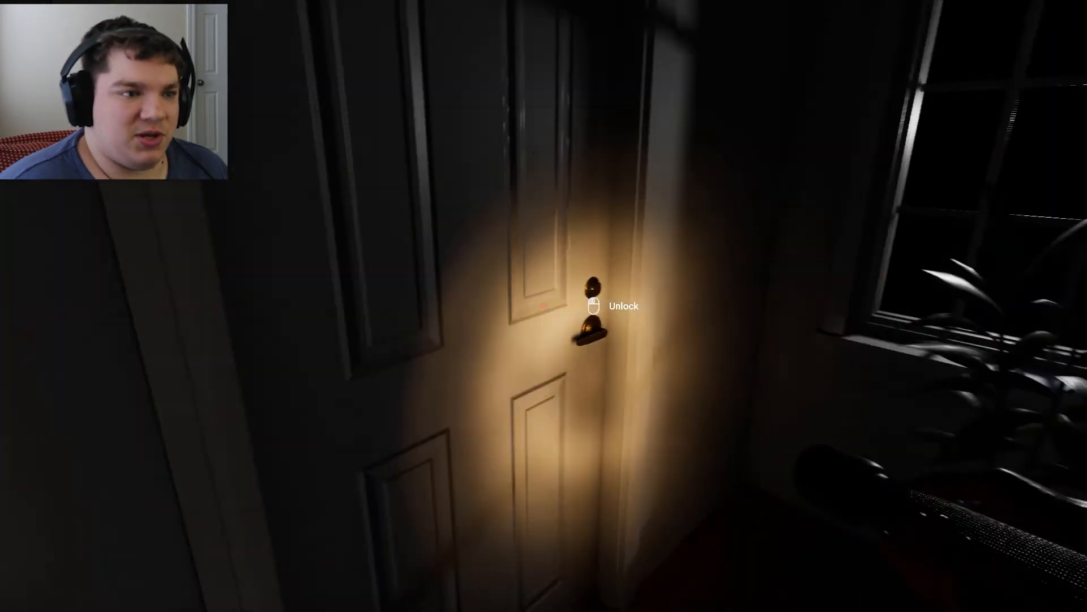
click(591, 305)
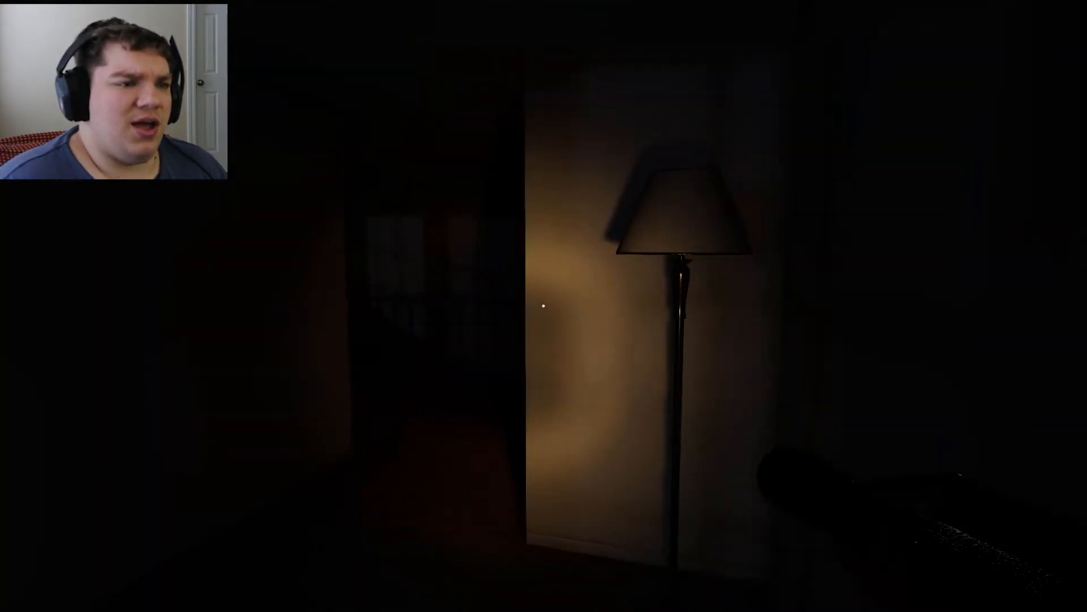
mouse_move(543, 306)
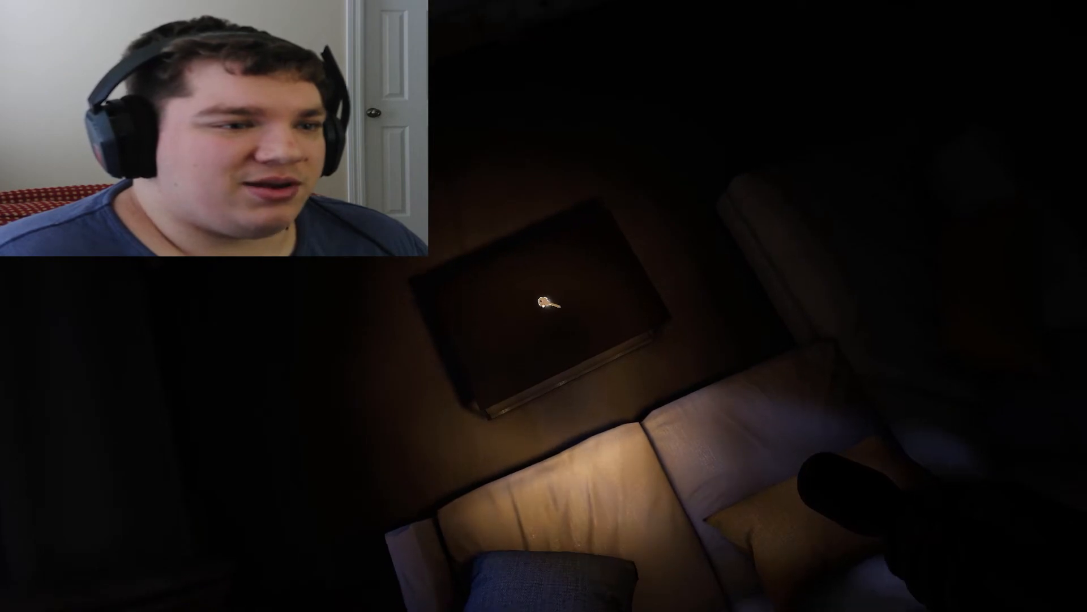
click(543, 303)
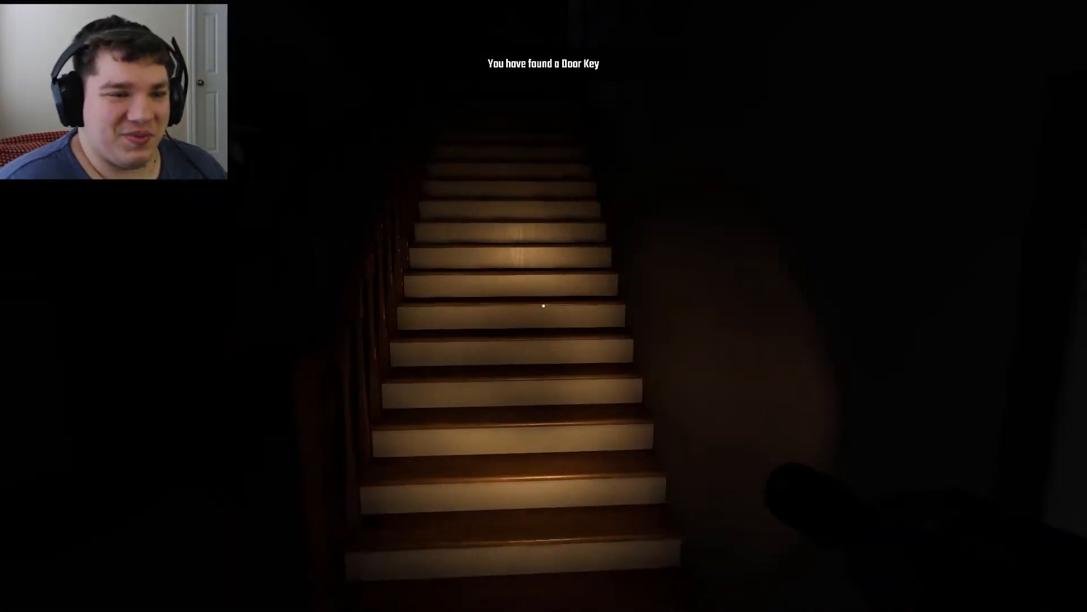
key(w)
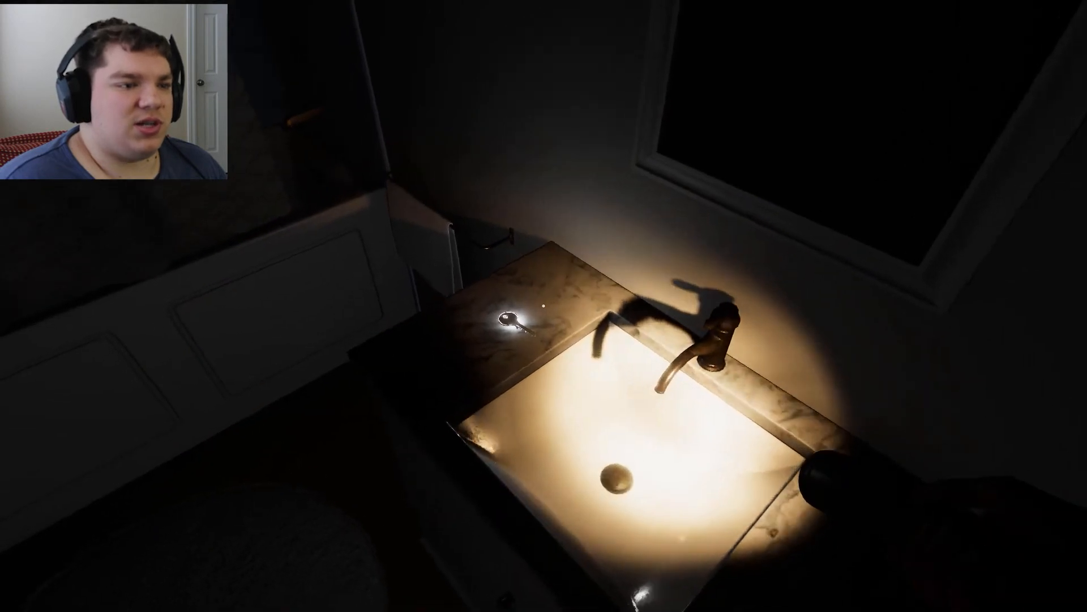
Step: Grab the sink-counter key, swing the bathroom door open, and take the toilet-lid key
click(517, 322)
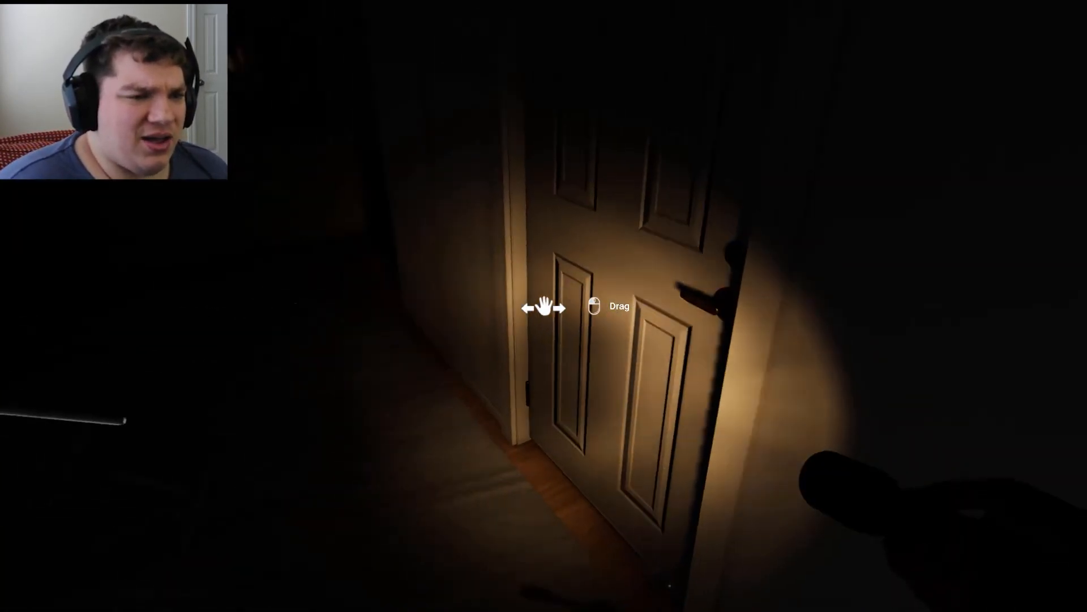
drag(545, 307, 625, 307)
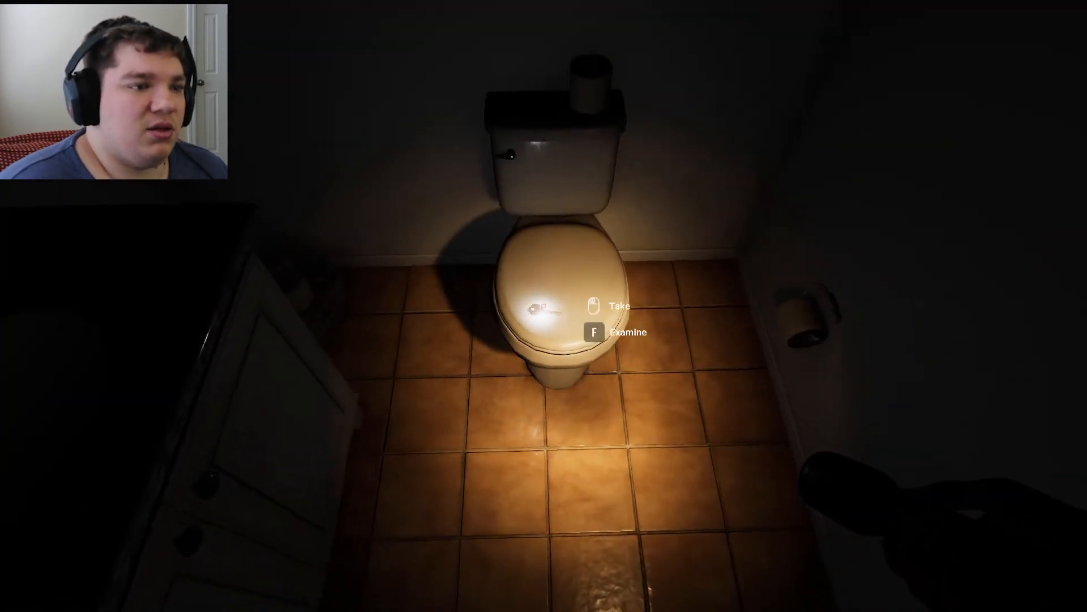
click(594, 305)
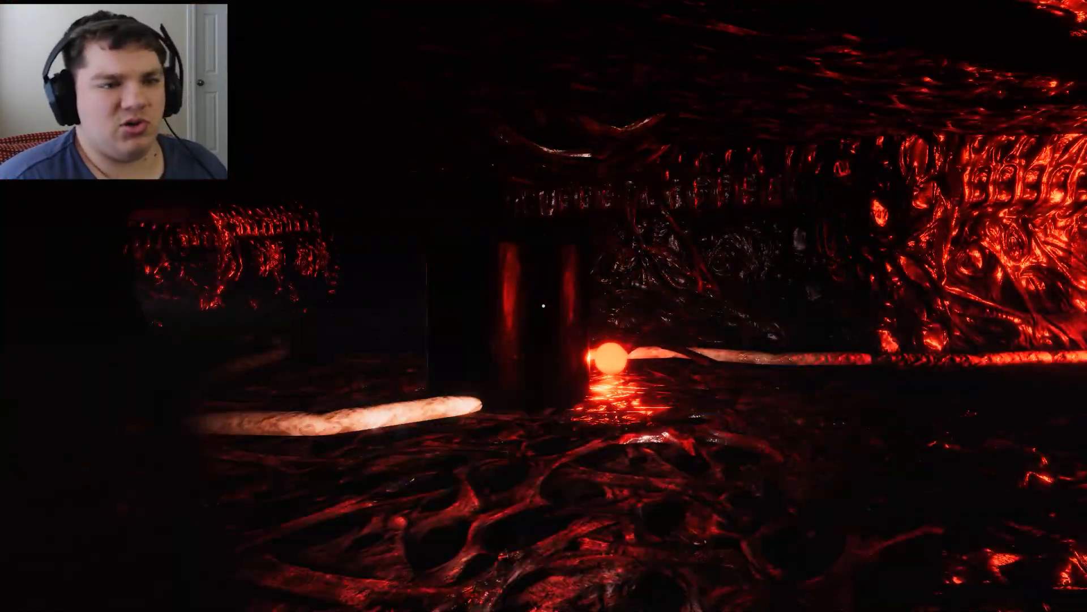
Step: Save the game, resume, then pause again and quit to the title menu
click(543, 293)
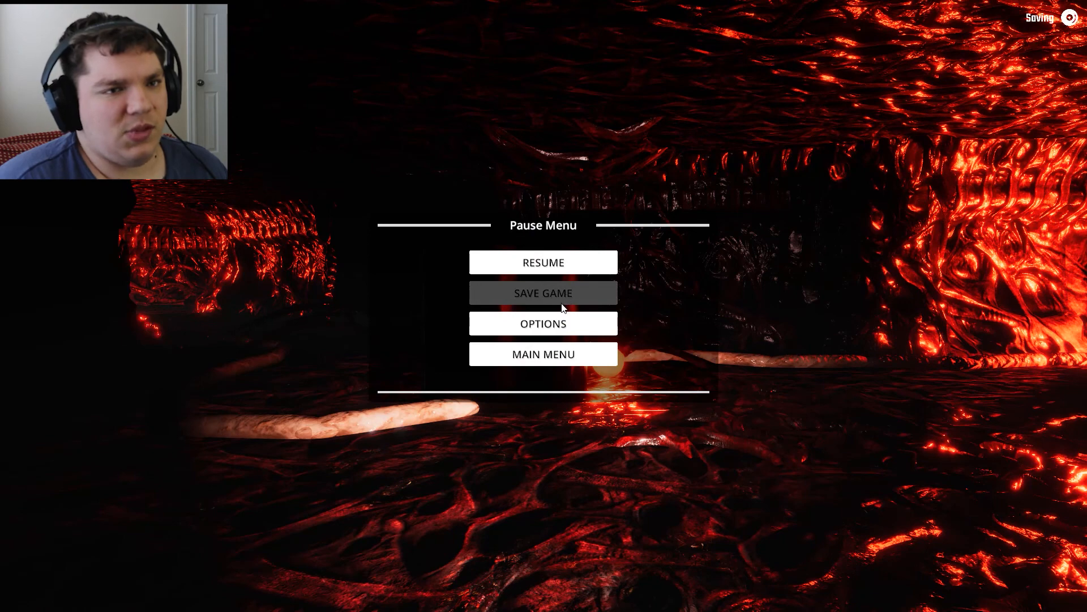
click(543, 353)
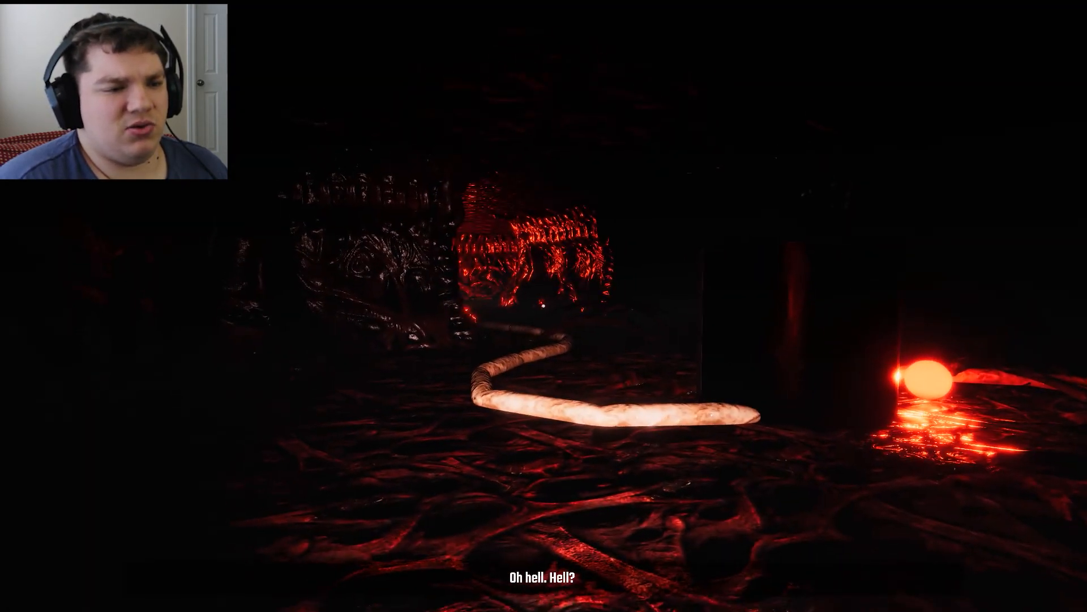
key(Escape)
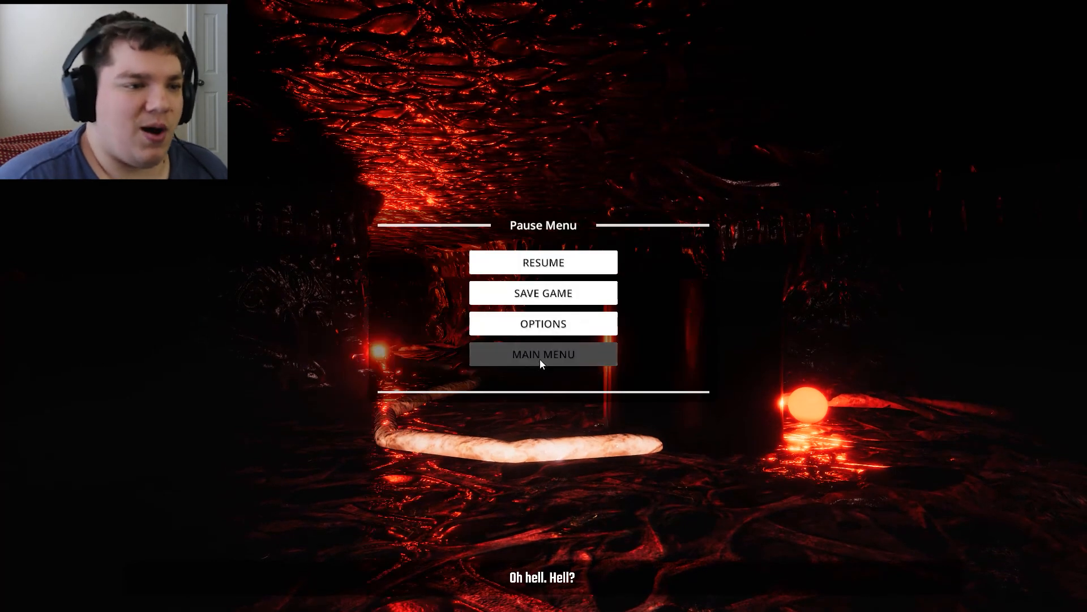
click(543, 353)
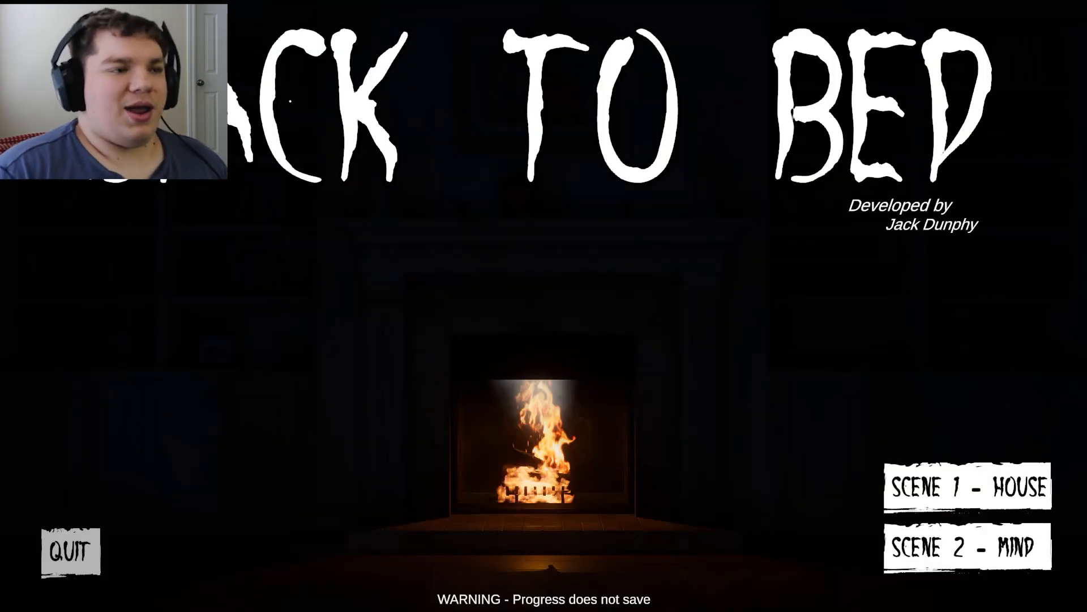